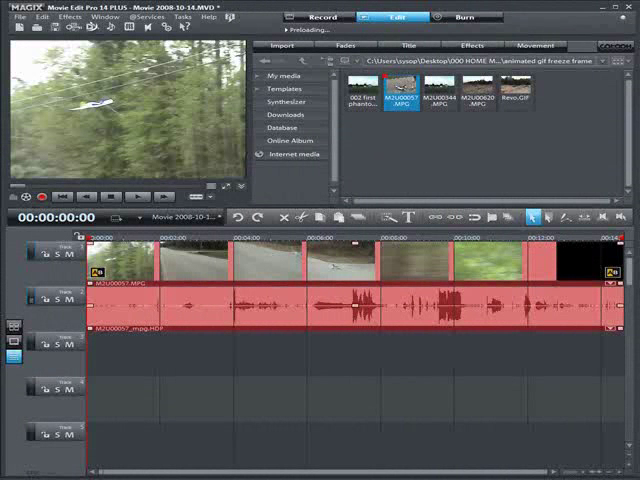
mouse_move(337, 467)
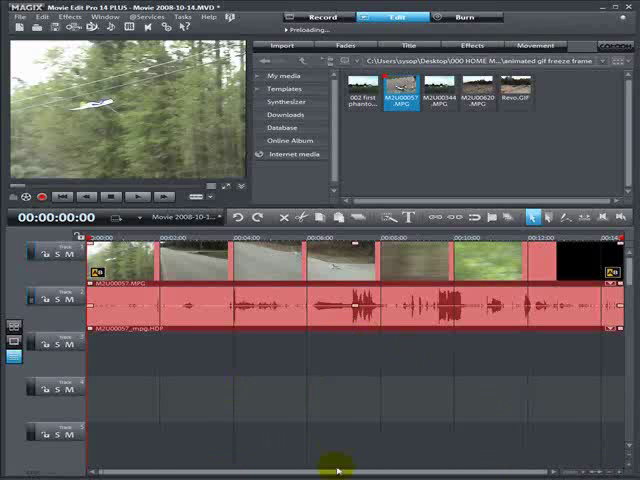
mouse_move(302, 412)
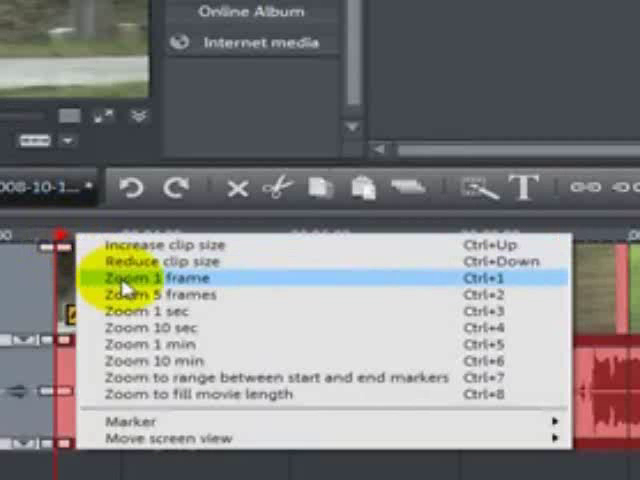
Zoom the timeline to single frames around 00:00:03:07
click(160, 277)
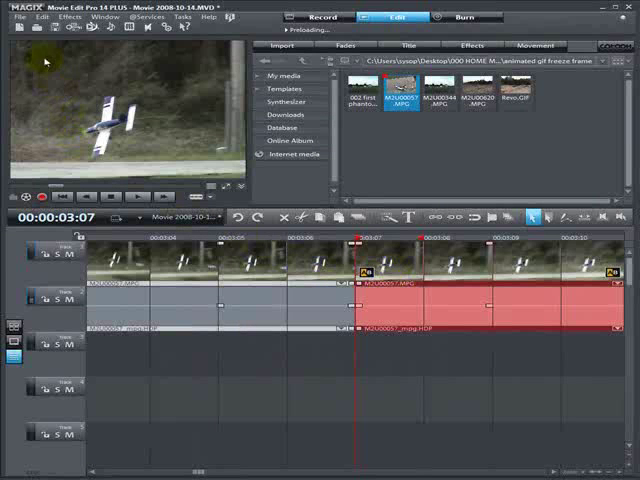
Start exporting the current frame as a single JPEG still
click(15, 17)
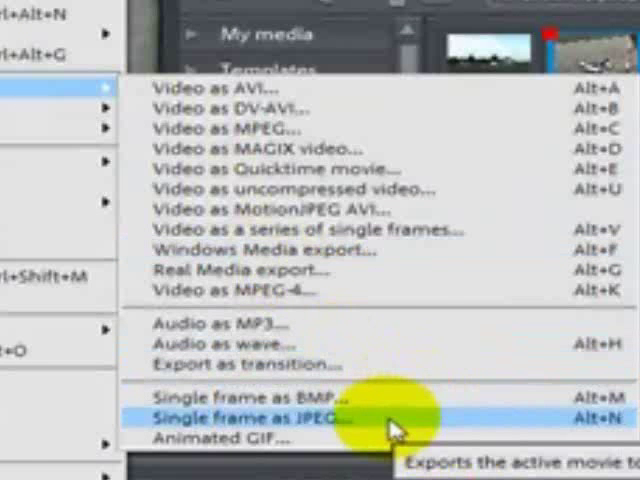
click(250, 414)
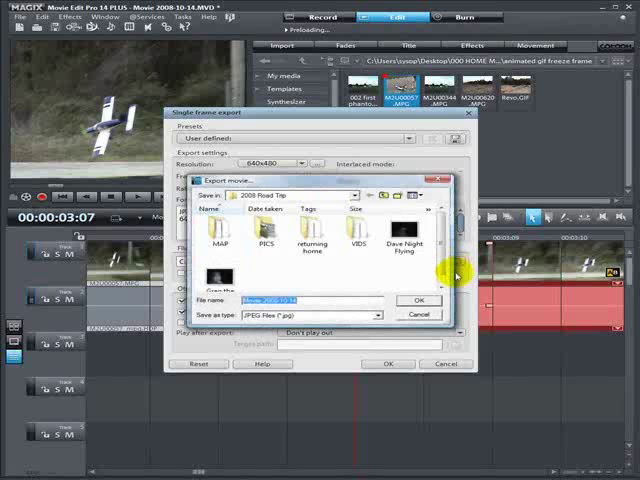
Save the frame as 'plane' in the animated gif freeze frame folder and export it
click(352, 195)
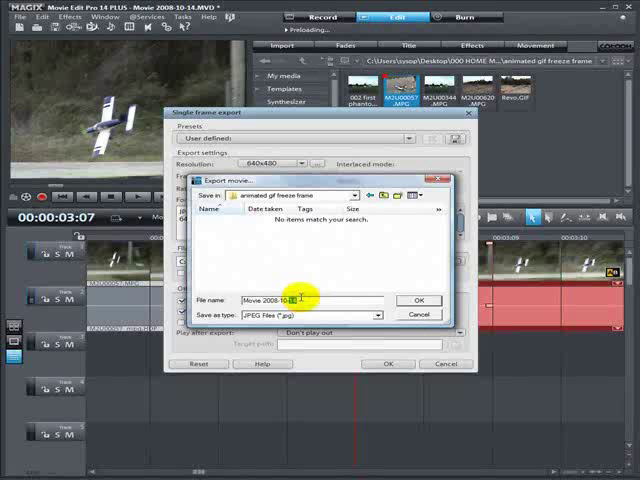
triple_click(310, 300)
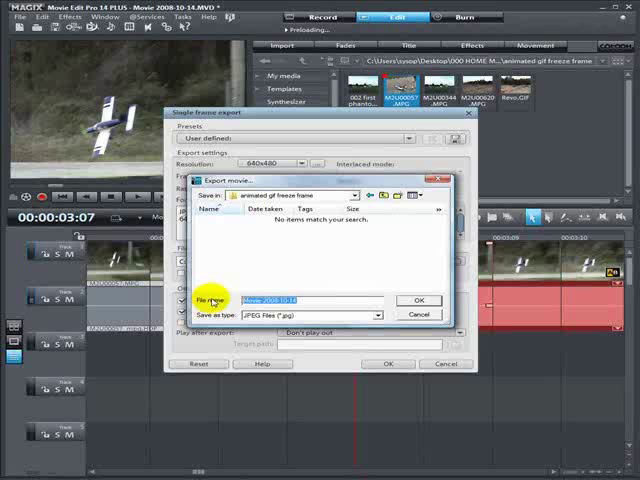
text(plane)
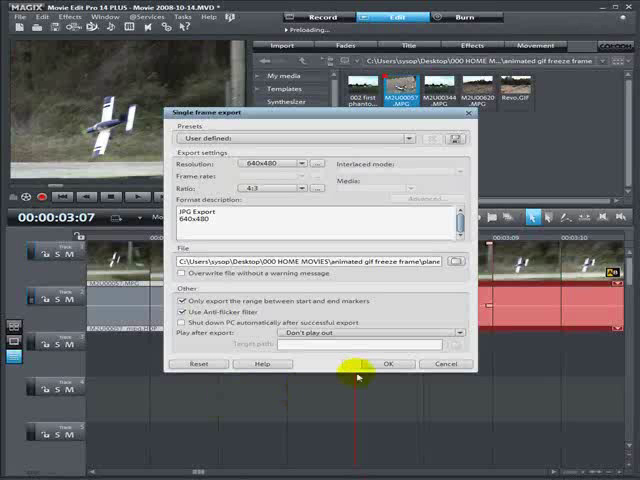
click(388, 363)
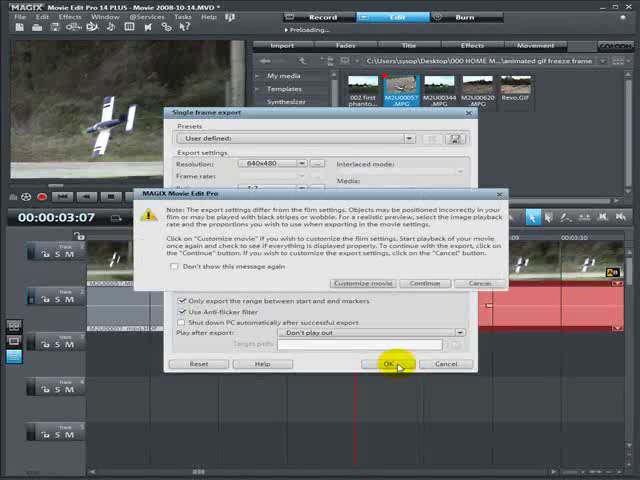
click(410, 363)
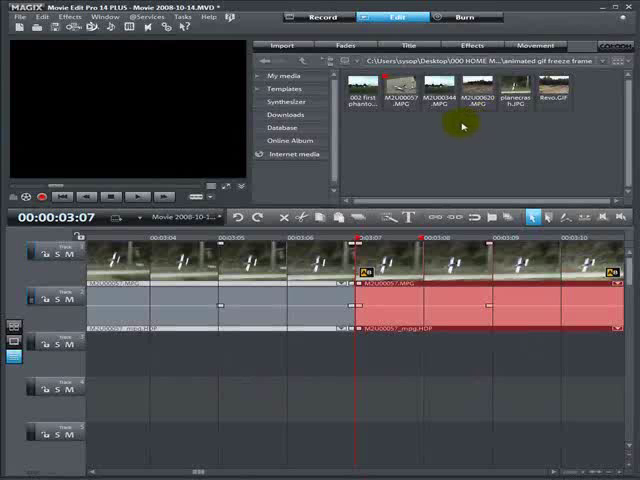
mouse_move(496, 138)
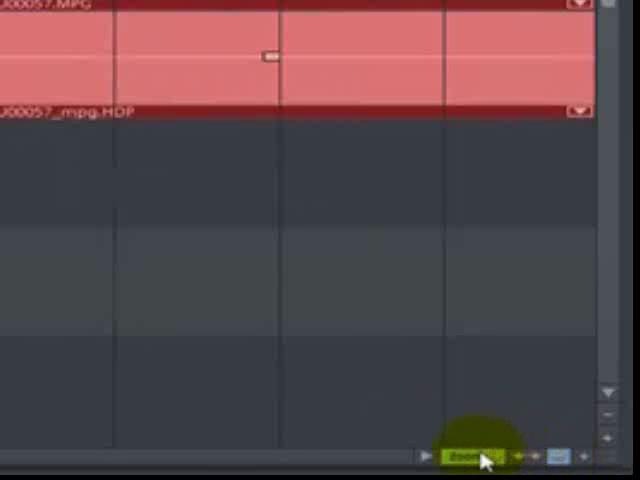
Zoom the timeline out to fit the full movie length
click(478, 457)
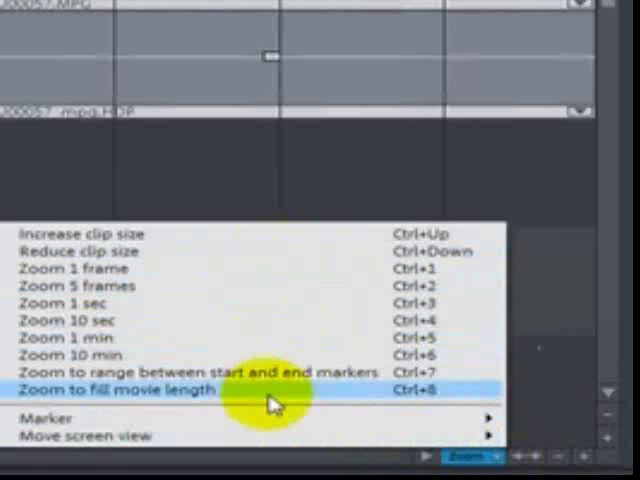
mouse_move(168, 413)
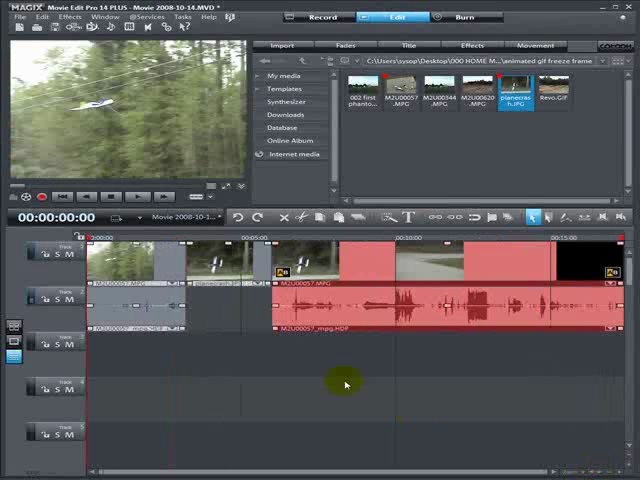
Deselect the timeline clips by clicking an empty track area
click(130, 197)
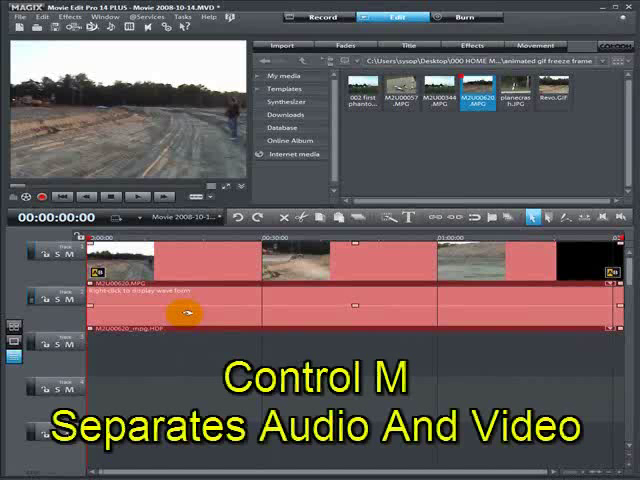
Separate the M2U00620 clip's audio from its video with Ctrl+M
key(ctrl+m)
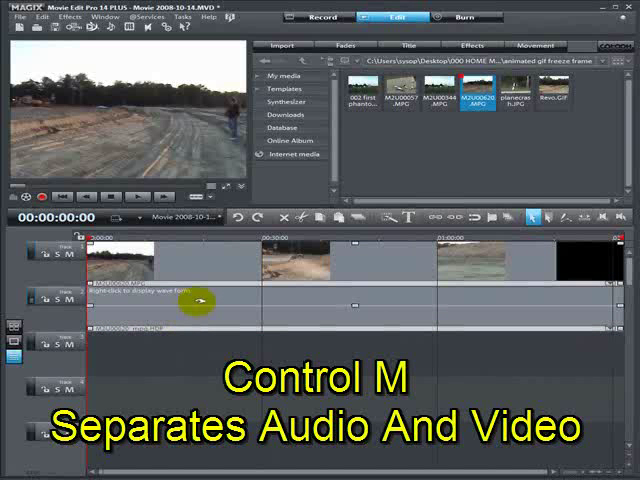
key(ctrl+m)
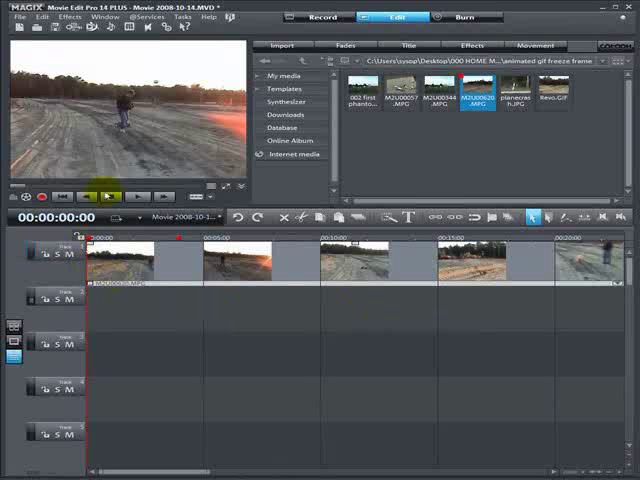
Export the movie as an animated GIF at 160x120 resolution
click(14, 16)
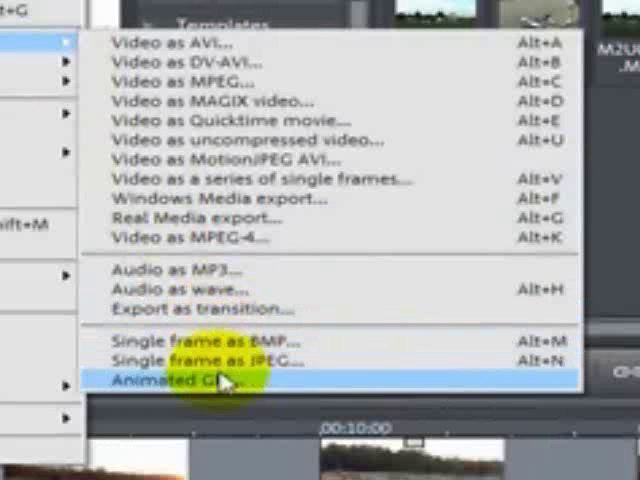
click(180, 380)
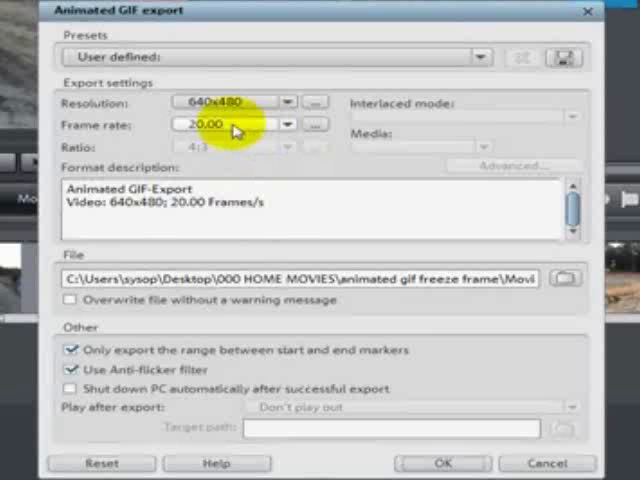
click(289, 102)
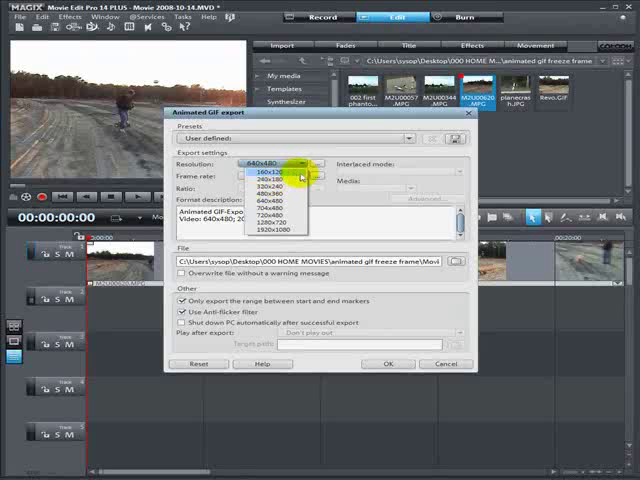
mouse_move(290, 189)
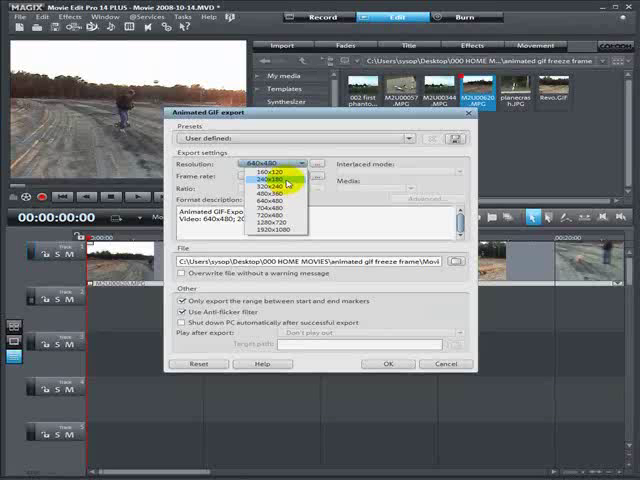
mouse_move(280, 178)
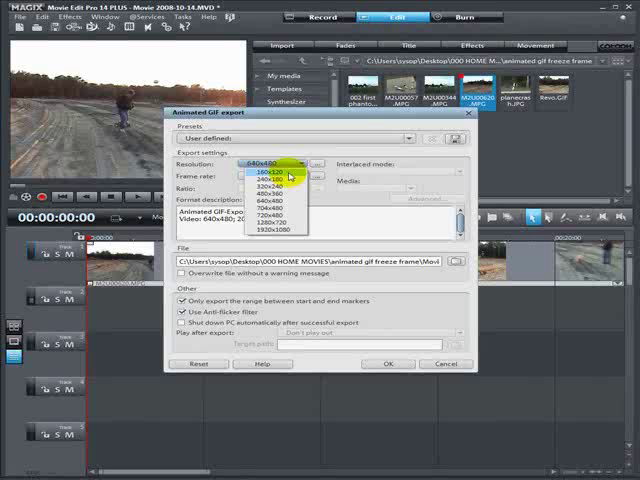
click(280, 172)
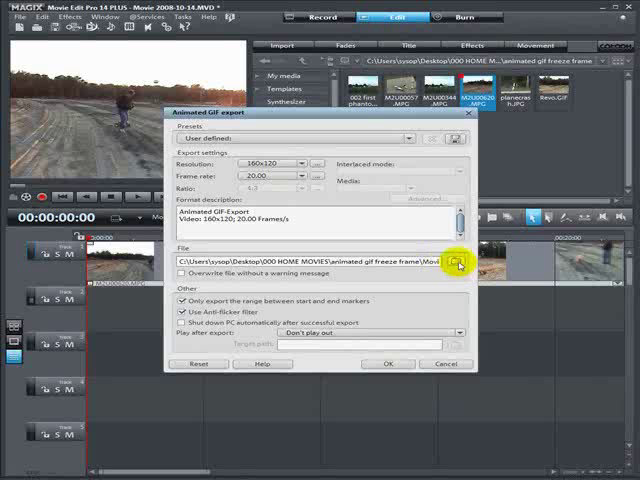
Cancel the save location and close the animated GIF export window
click(457, 263)
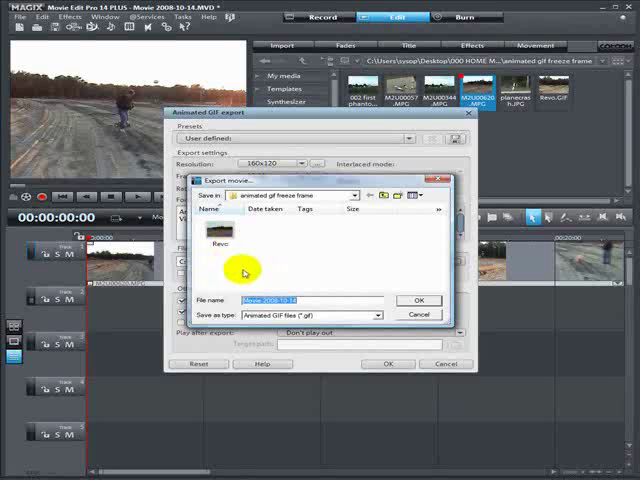
mouse_move(428, 320)
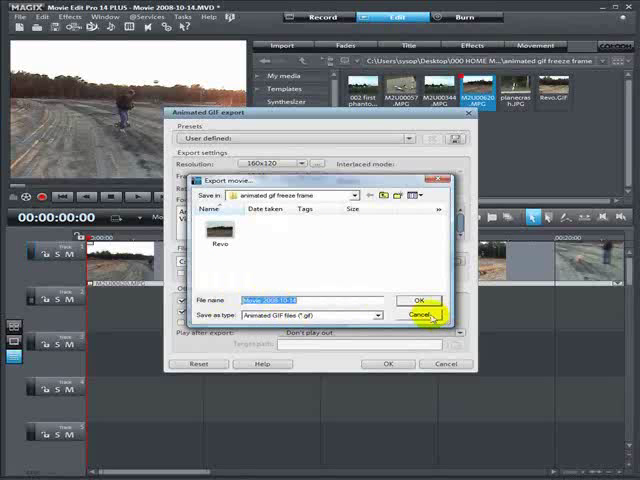
click(425, 320)
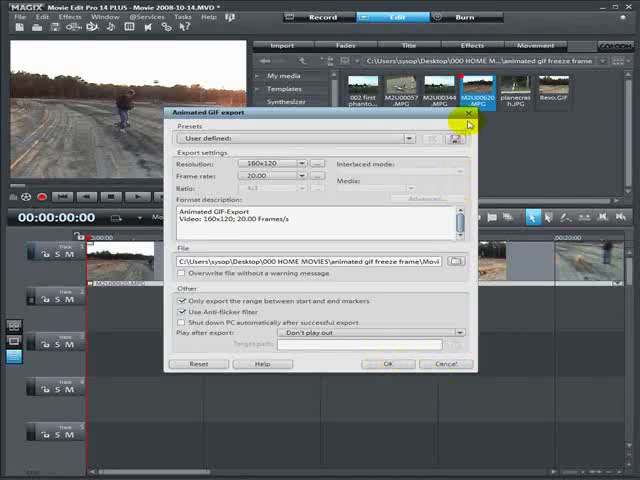
click(468, 118)
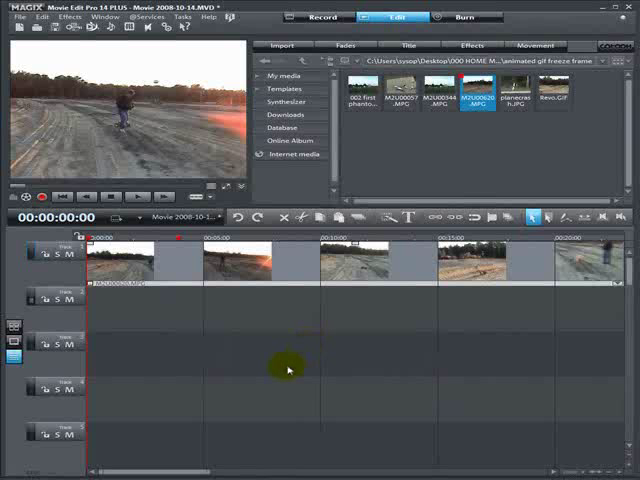